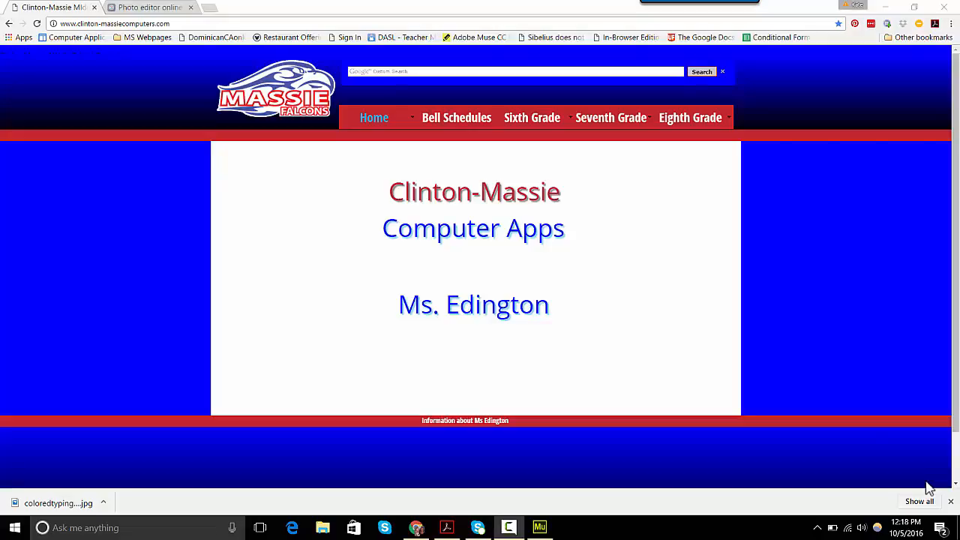
- Show the Sixth Grade lesson page scrolled to Wednesday's 'Welcome to pixlr' assignment
{"action": "left_click", "coordinate": [531, 117]}
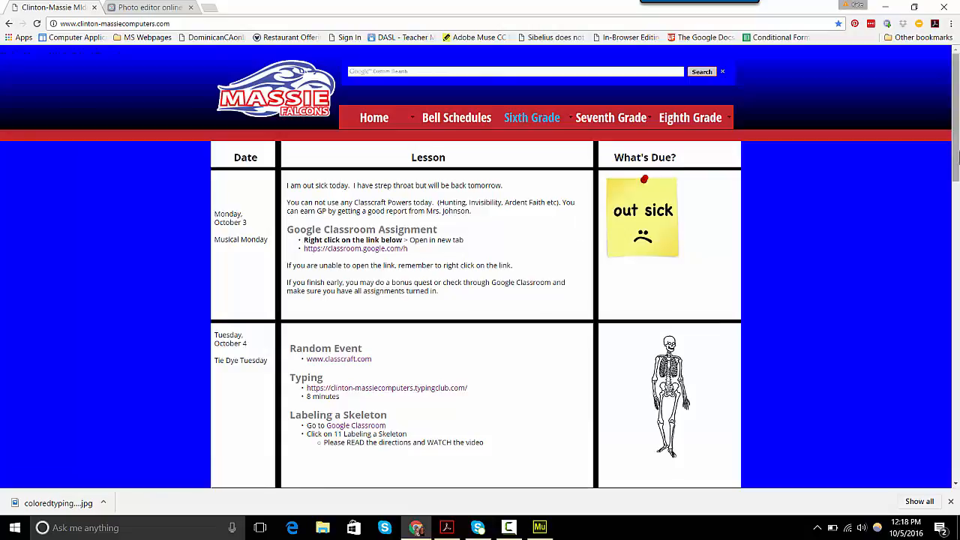
{"action": "scroll", "scroll_direction": "down", "scroll_amount": 3}
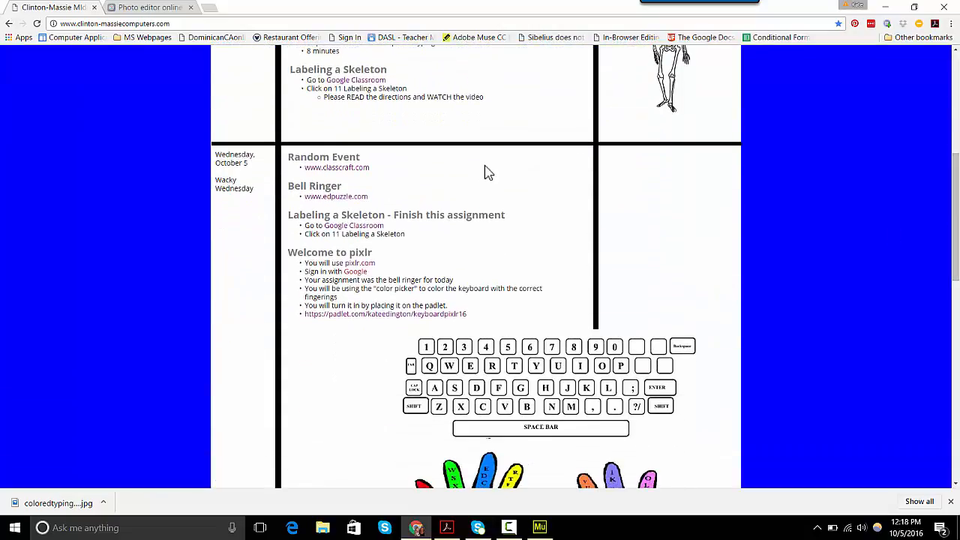
{"action": "mouse_move", "coordinate": [264, 201]}
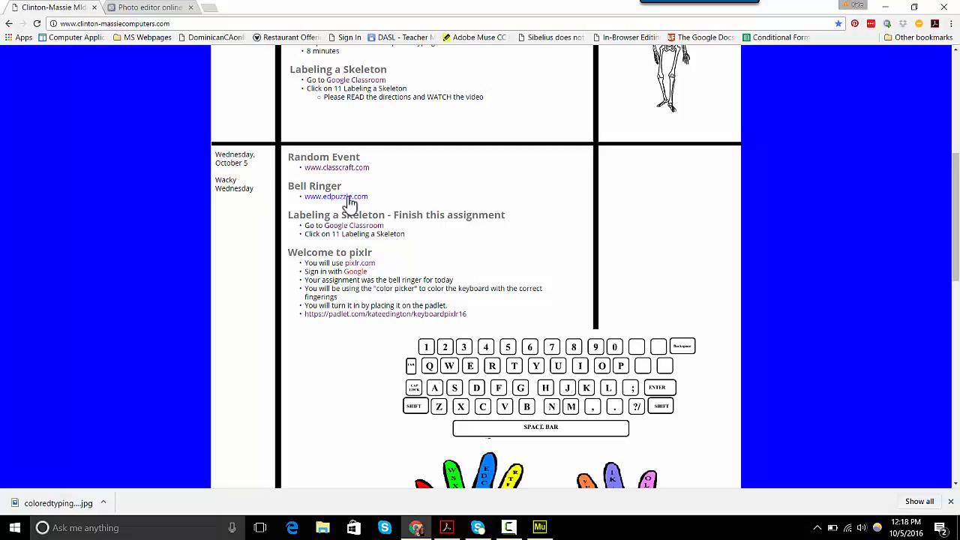
{"action": "mouse_move", "coordinate": [366, 234]}
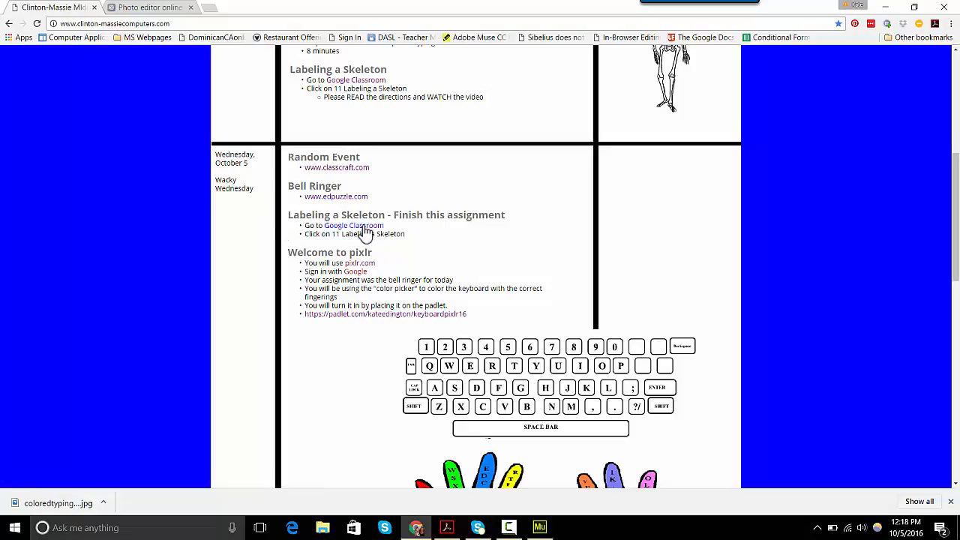
{"action": "mouse_move", "coordinate": [321, 246]}
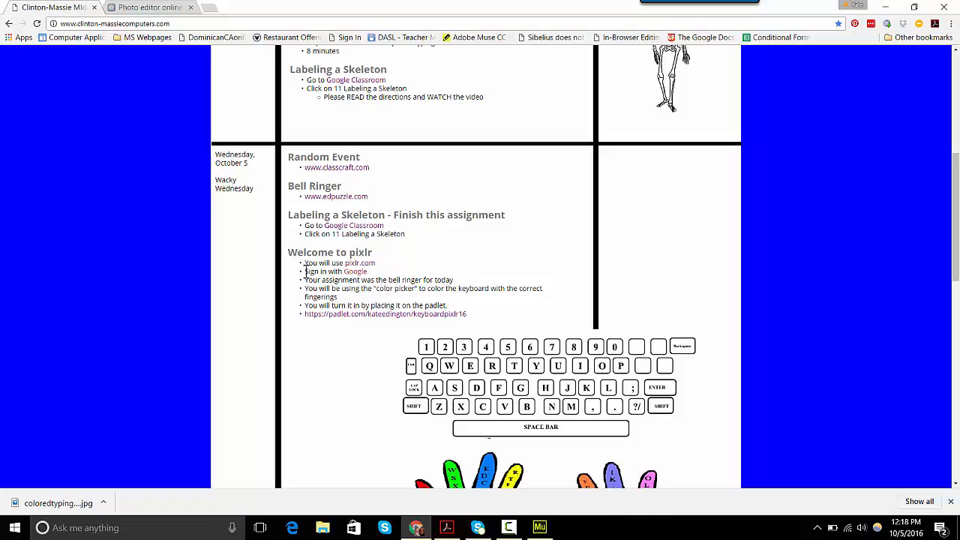
{"action": "mouse_move", "coordinate": [361, 267]}
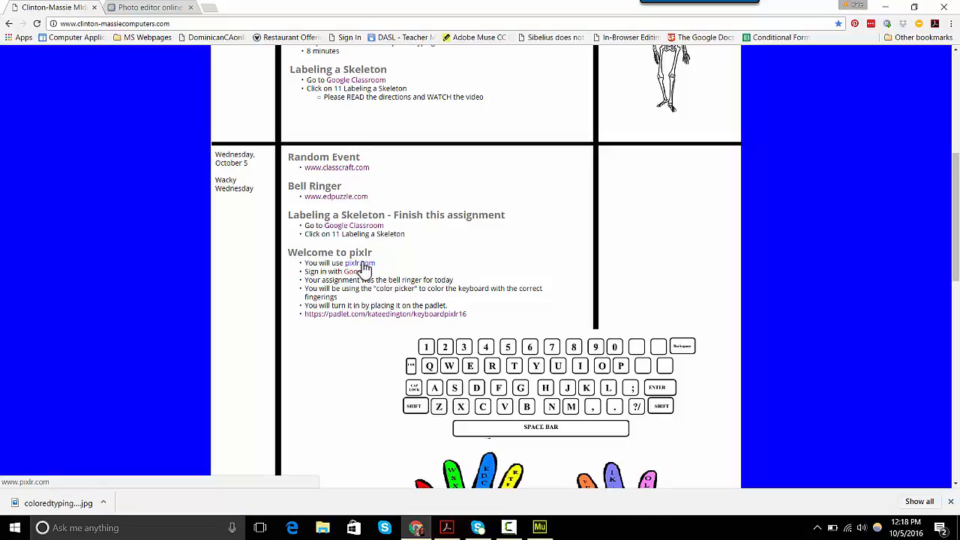
- Open pixlr.com in a new tab and sign in with the school Google account
{"action": "right_click", "coordinate": [360, 263]}
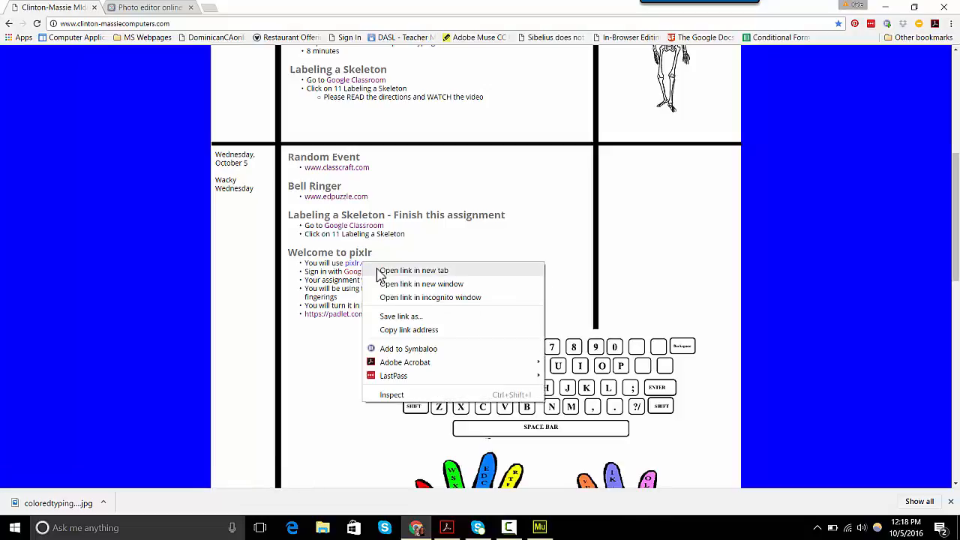
{"action": "left_click", "coordinate": [414, 270]}
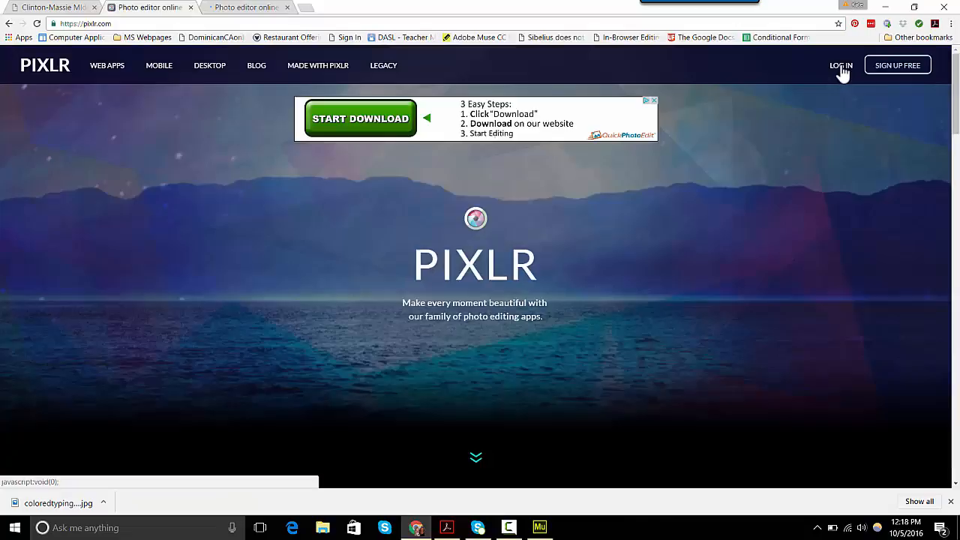
{"action": "left_click", "coordinate": [841, 66]}
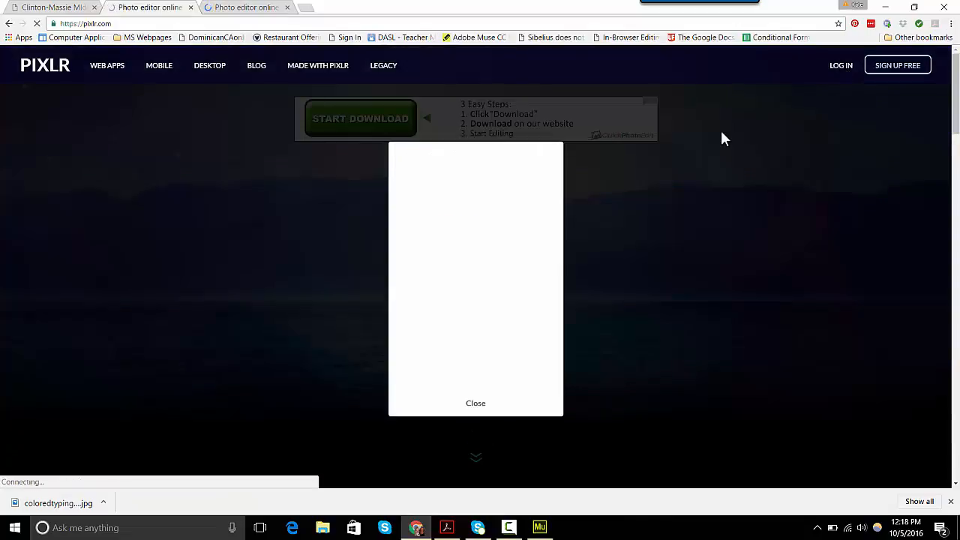
{"action": "mouse_move", "coordinate": [463, 261]}
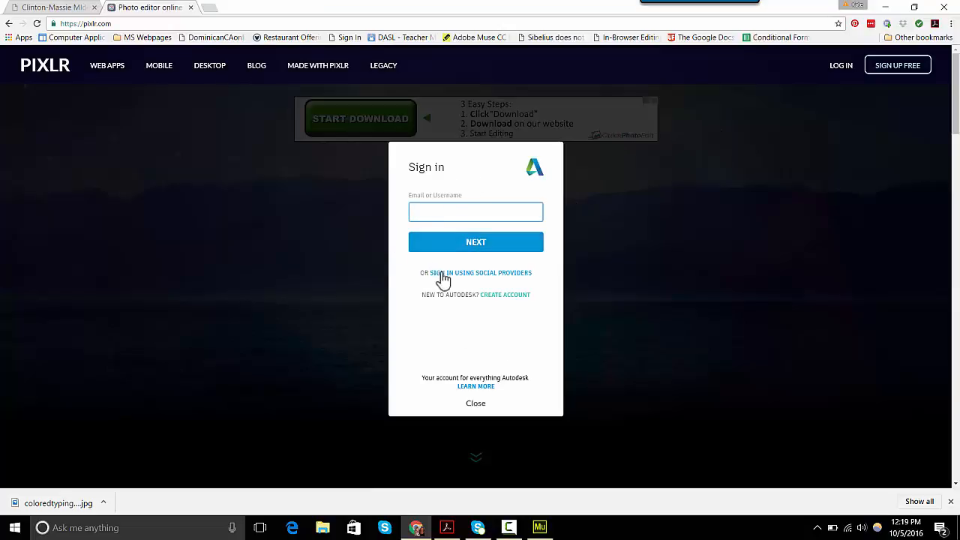
{"action": "mouse_move", "coordinate": [499, 276]}
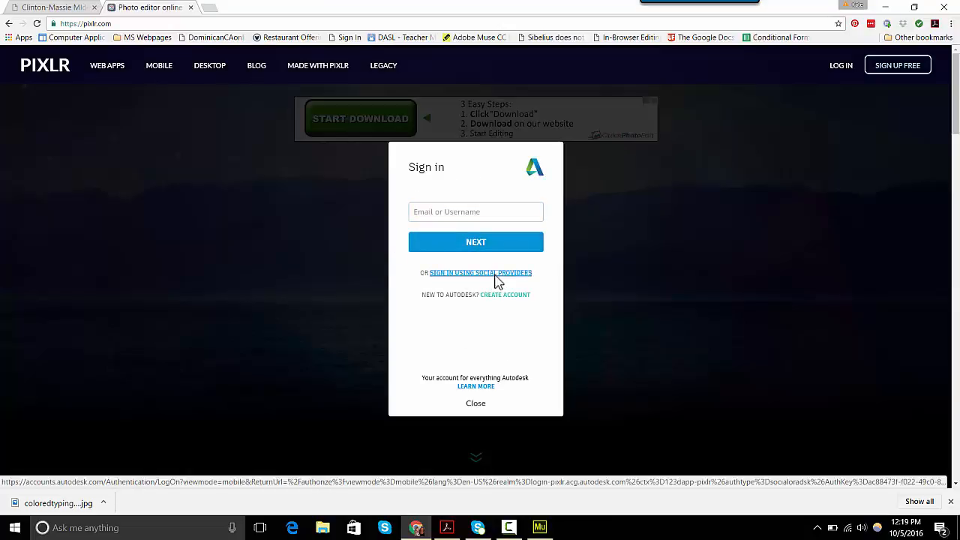
{"action": "left_click", "coordinate": [480, 273]}
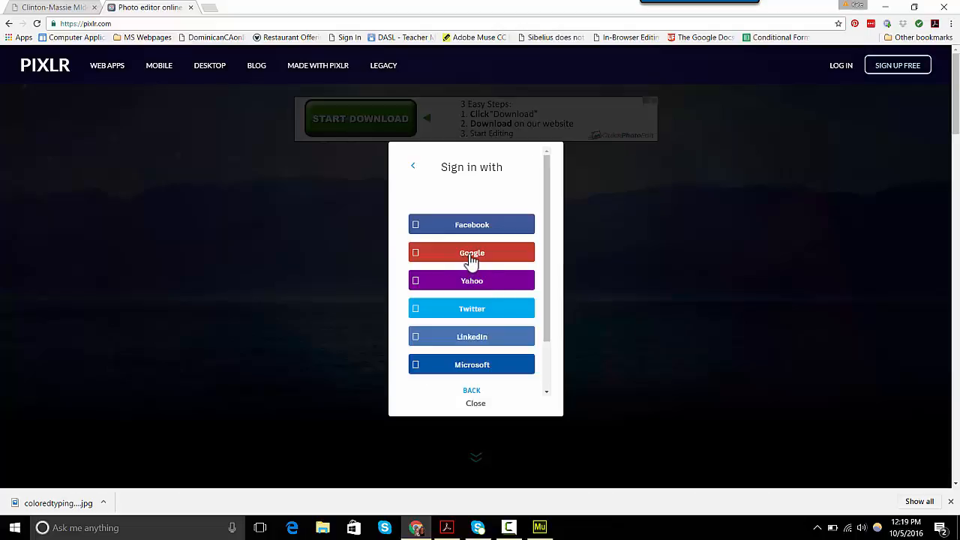
{"action": "left_click", "coordinate": [471, 252]}
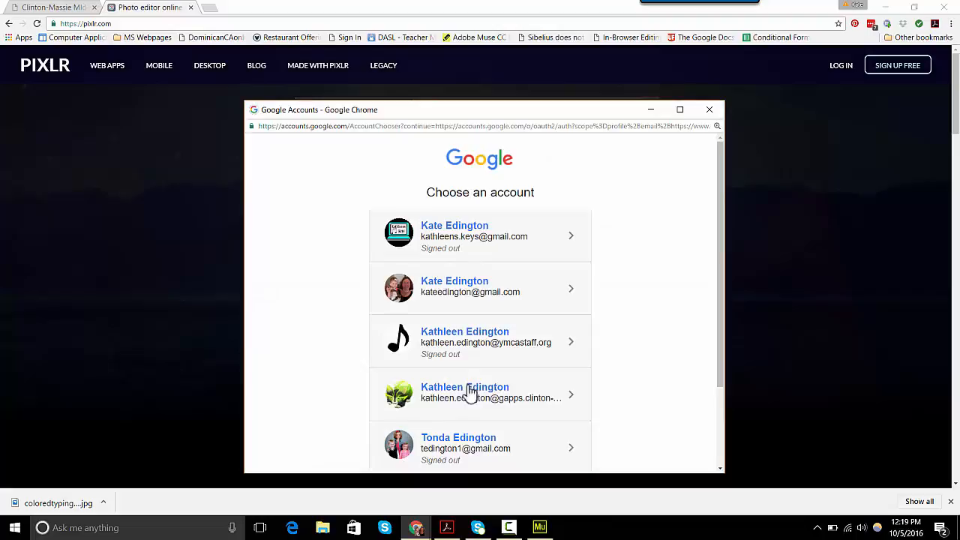
{"action": "left_click", "coordinate": [468, 397]}
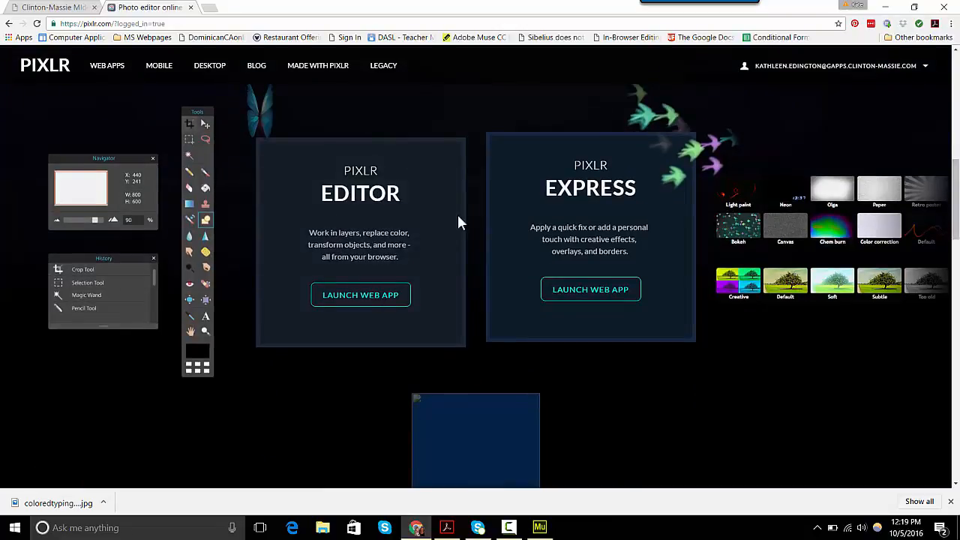
- Launch the Pixlr Editor web app to reach its start options
{"action": "left_click", "coordinate": [361, 294]}
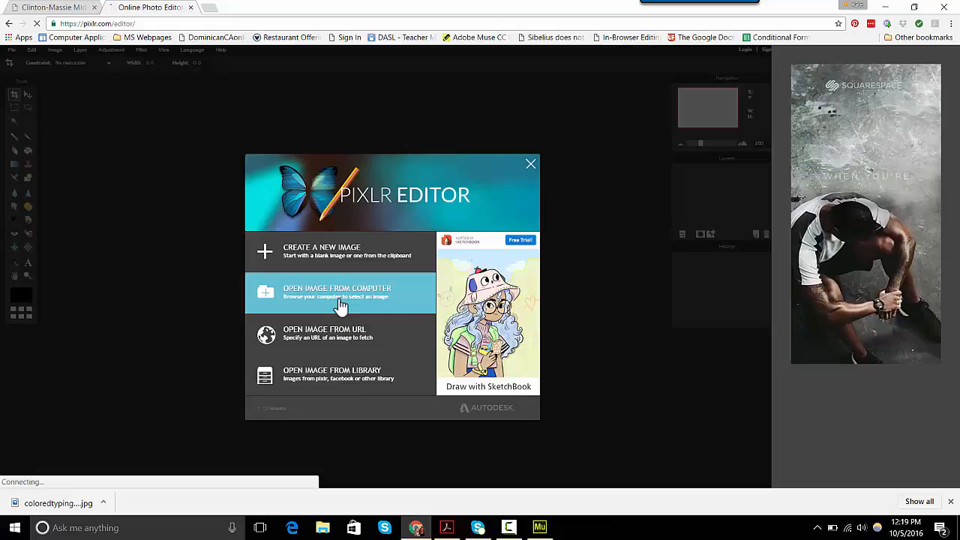
{"action": "mouse_move", "coordinate": [339, 376]}
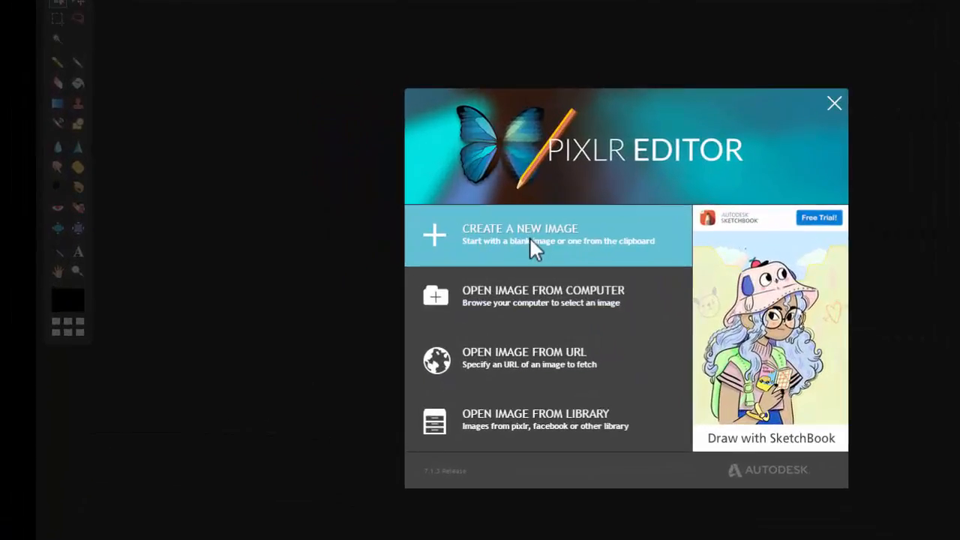
{"action": "mouse_move", "coordinate": [542, 316]}
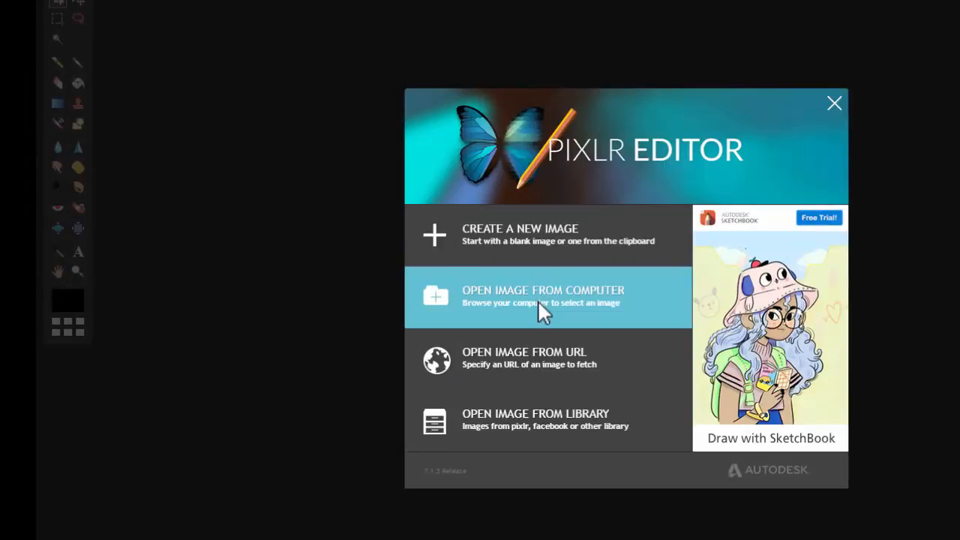
{"action": "mouse_move", "coordinate": [554, 400]}
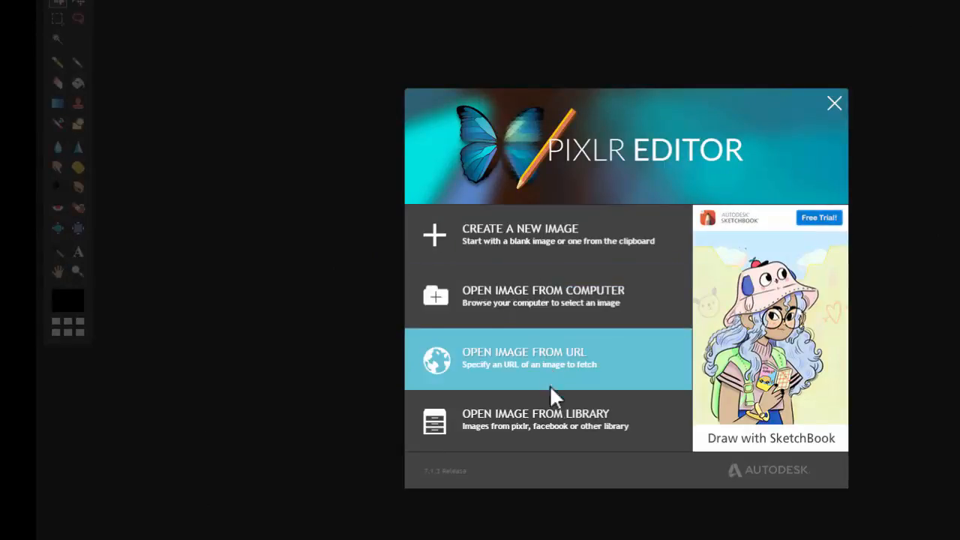
{"action": "mouse_move", "coordinate": [561, 426]}
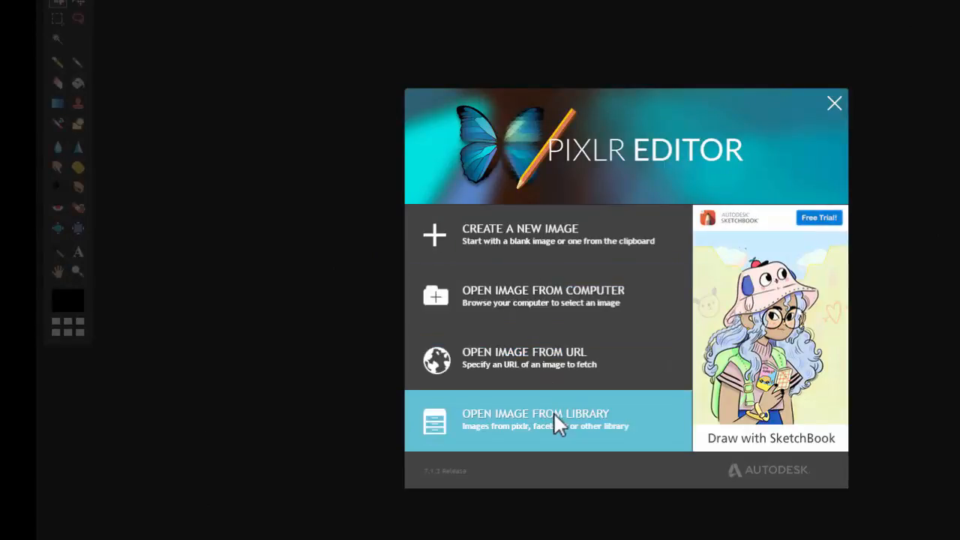
{"action": "mouse_move", "coordinate": [577, 323]}
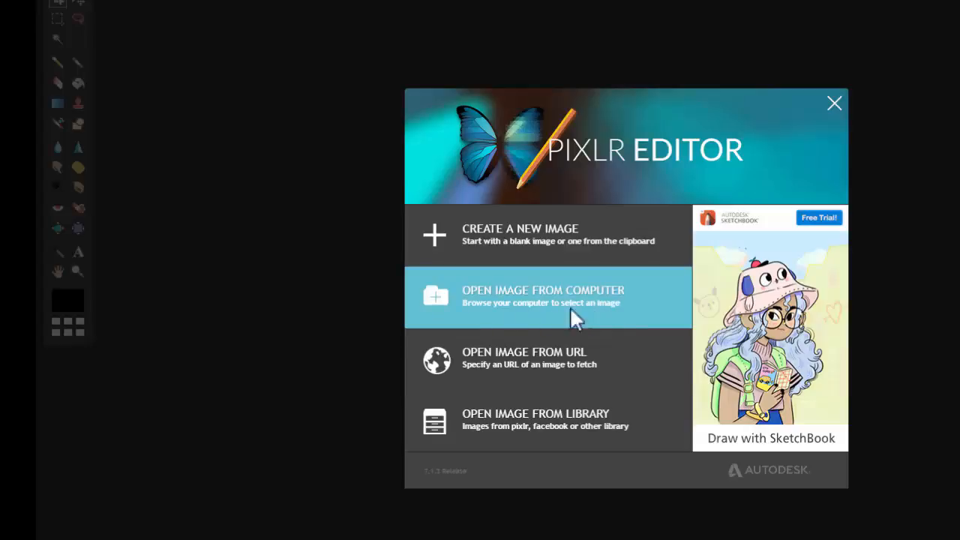
{"action": "mouse_move", "coordinate": [522, 304]}
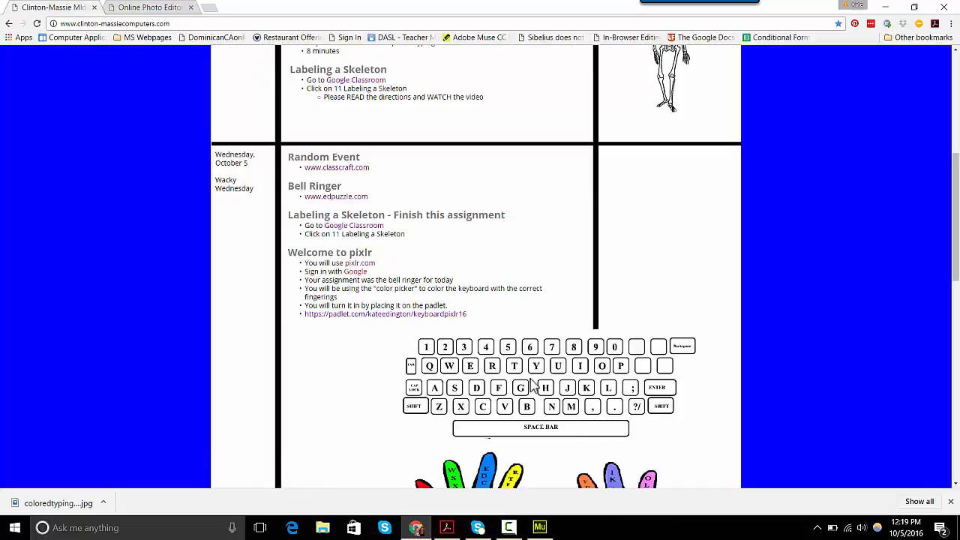
- Save the keyboard picture to the Desktop as coloredtypinghands.jpg
{"action": "right_click", "coordinate": [532, 384]}
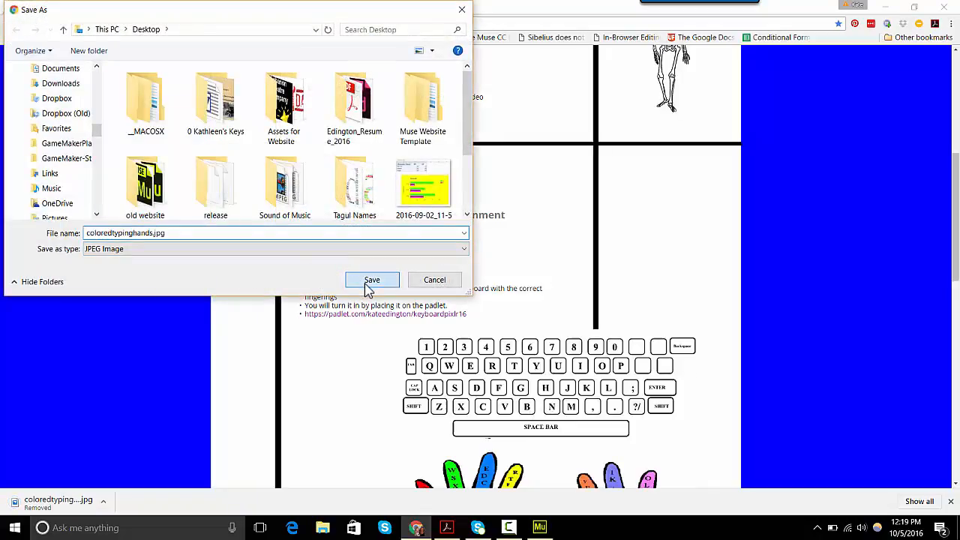
{"action": "left_click", "coordinate": [372, 280]}
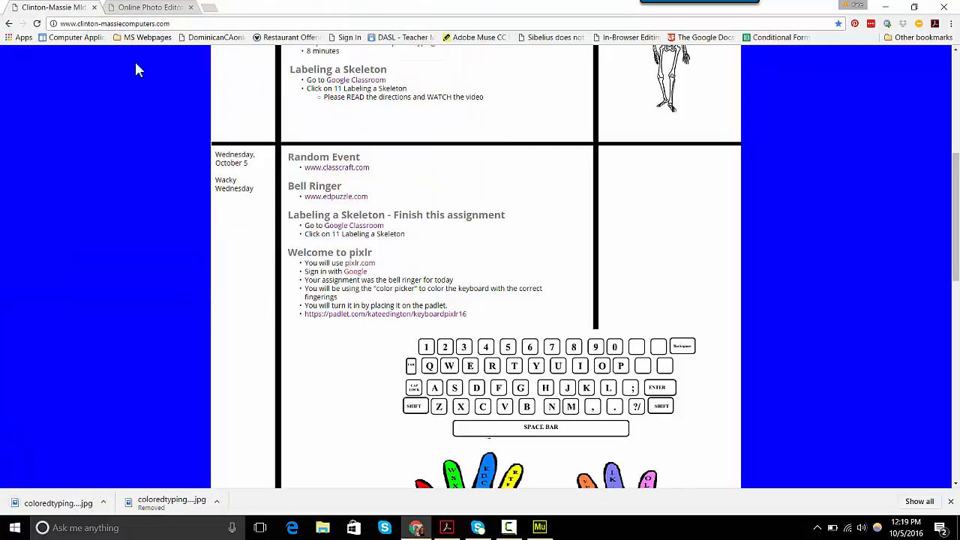
- Load coloredtypinghands.jpg from the Desktop into Pixlr Editor
{"action": "left_click", "coordinate": [153, 6]}
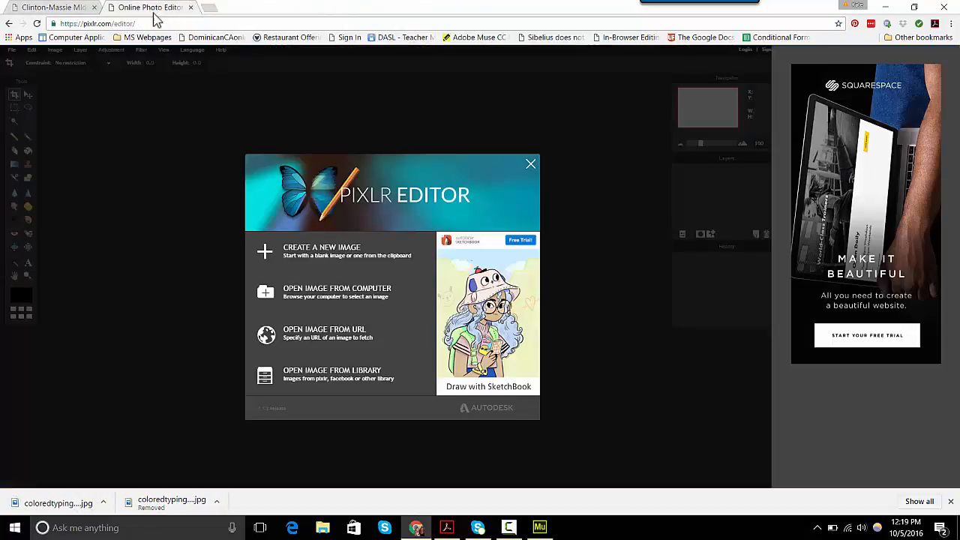
{"action": "mouse_move", "coordinate": [330, 305]}
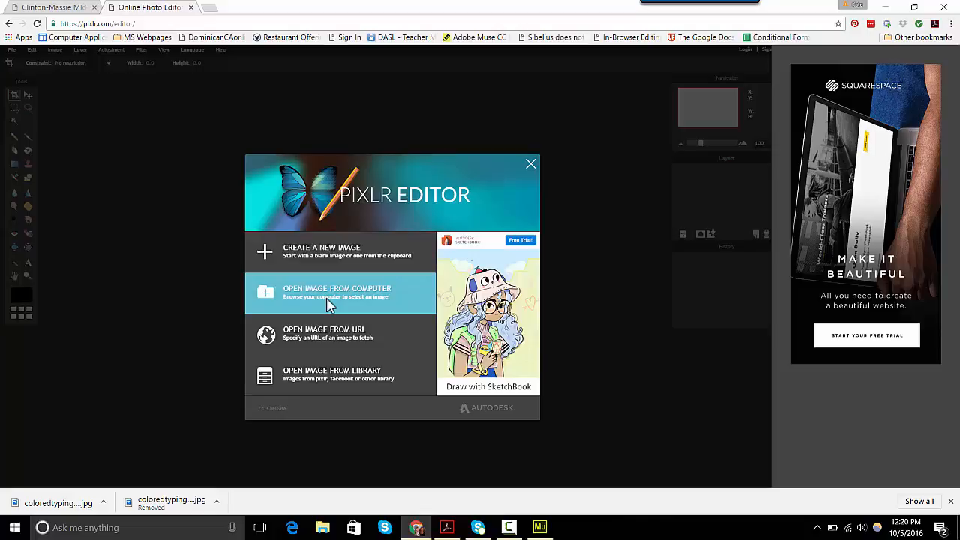
{"action": "left_click", "coordinate": [336, 291]}
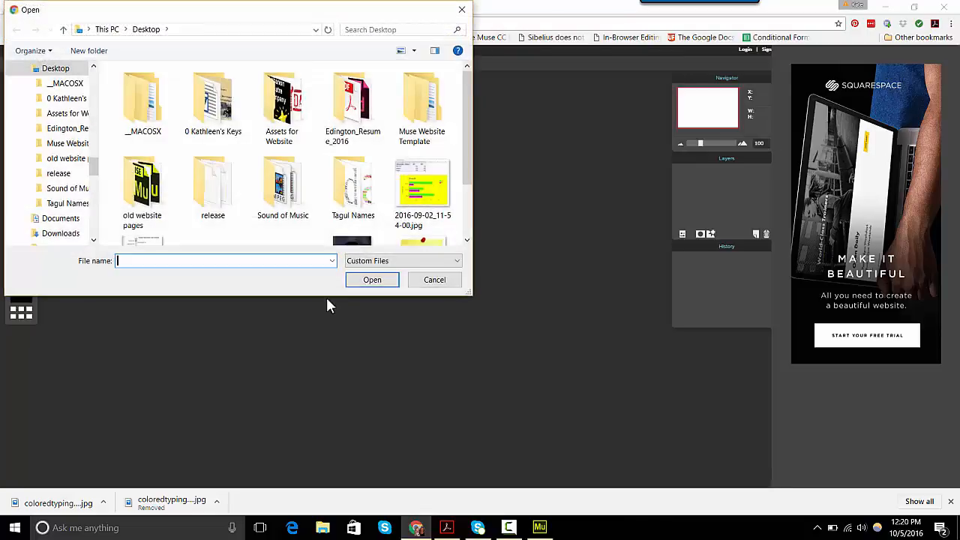
{"action": "scroll", "scroll_direction": "down", "scroll_amount": 3}
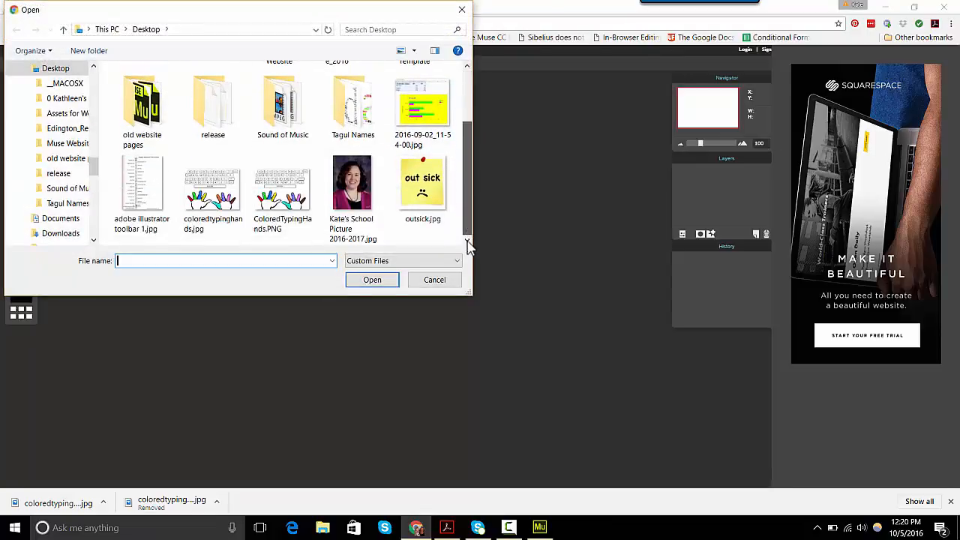
{"action": "left_click", "coordinate": [213, 183]}
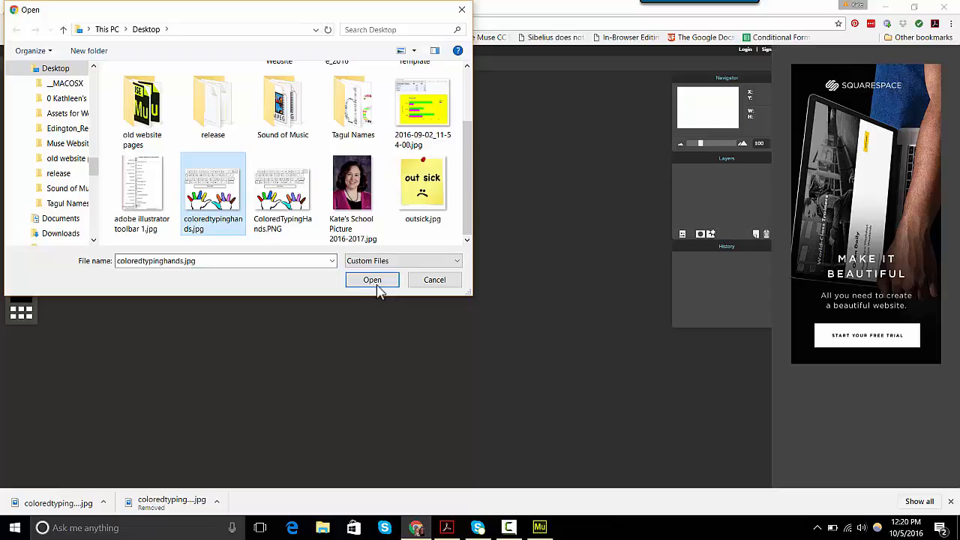
{"action": "left_click", "coordinate": [372, 280]}
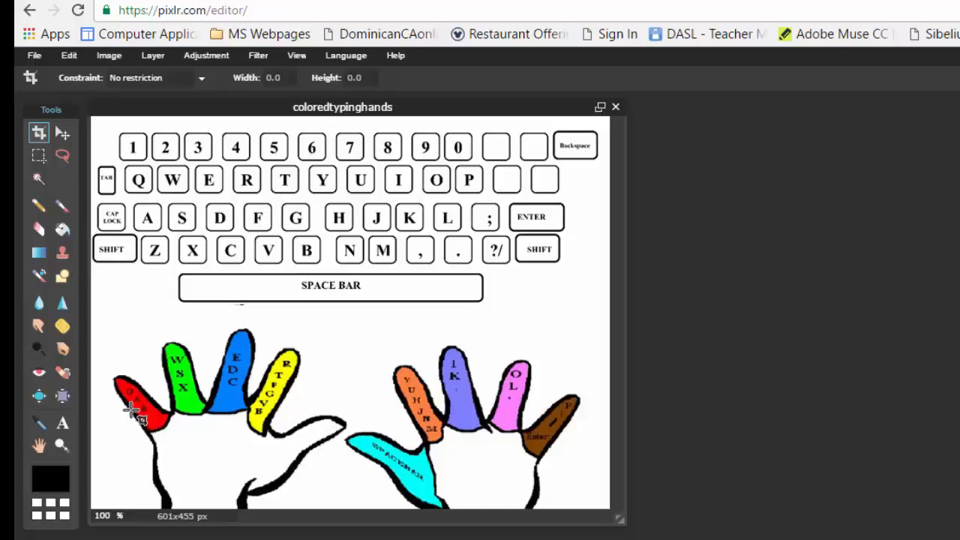
{"action": "mouse_move", "coordinate": [150, 288]}
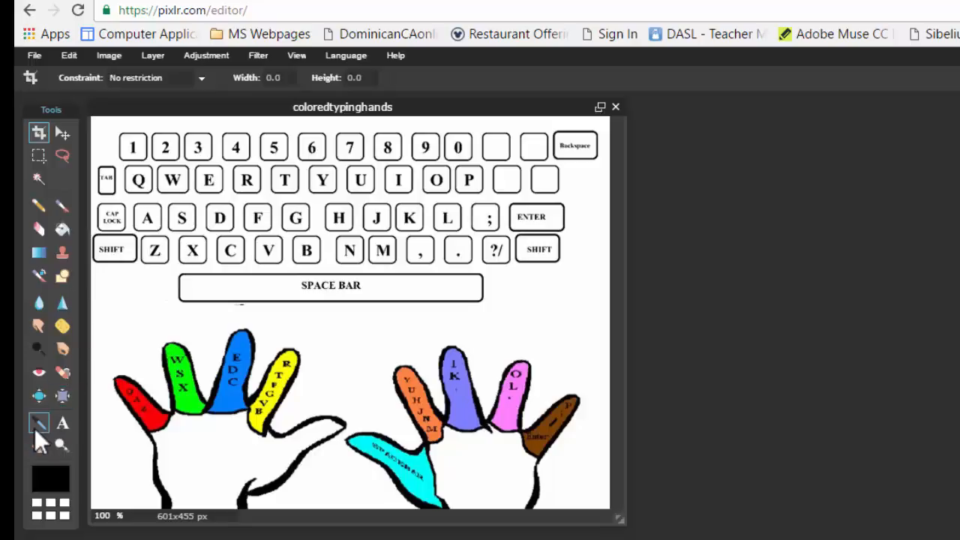
- Fill the Q, A and Z keys red with the Paint Bucket
{"action": "left_click", "coordinate": [38, 423]}
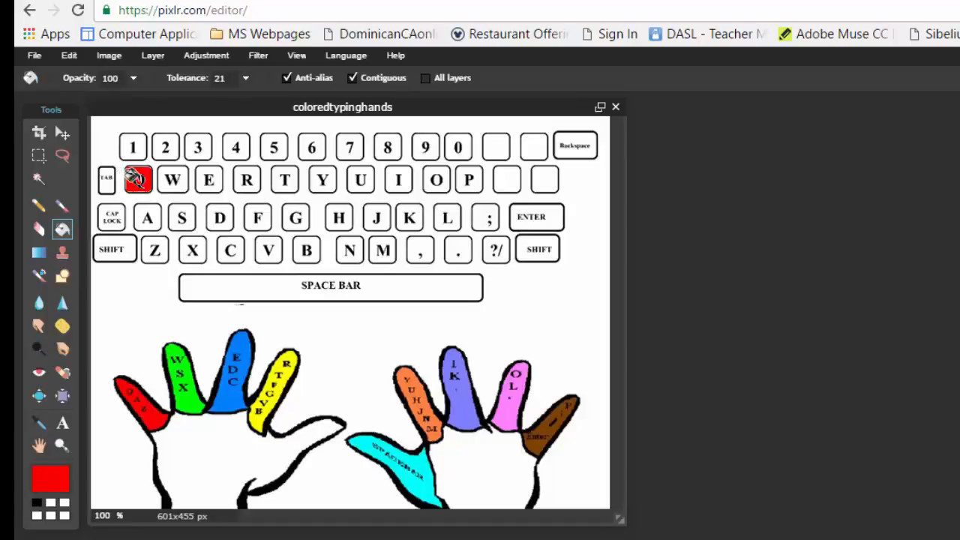
{"action": "left_click", "coordinate": [139, 180]}
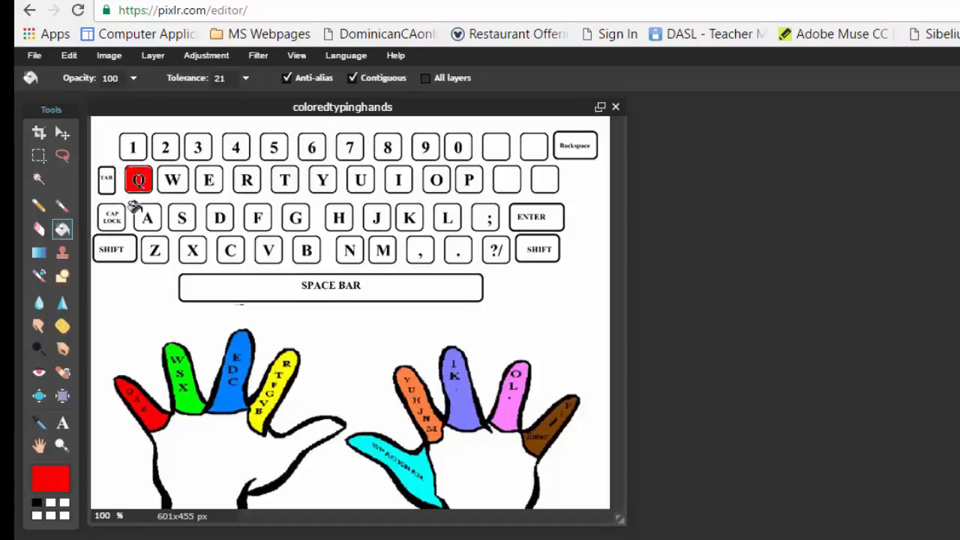
{"action": "left_click", "coordinate": [147, 217]}
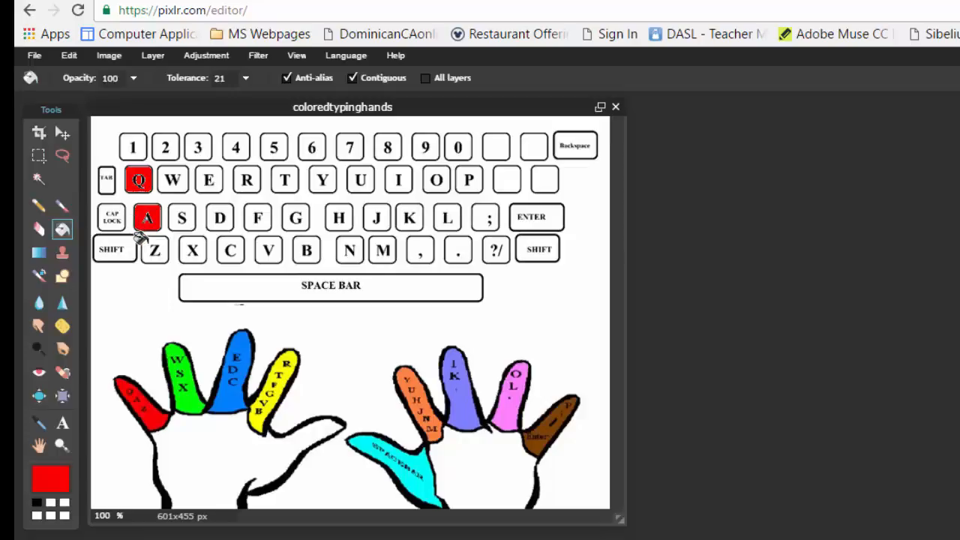
{"action": "left_click", "coordinate": [153, 249]}
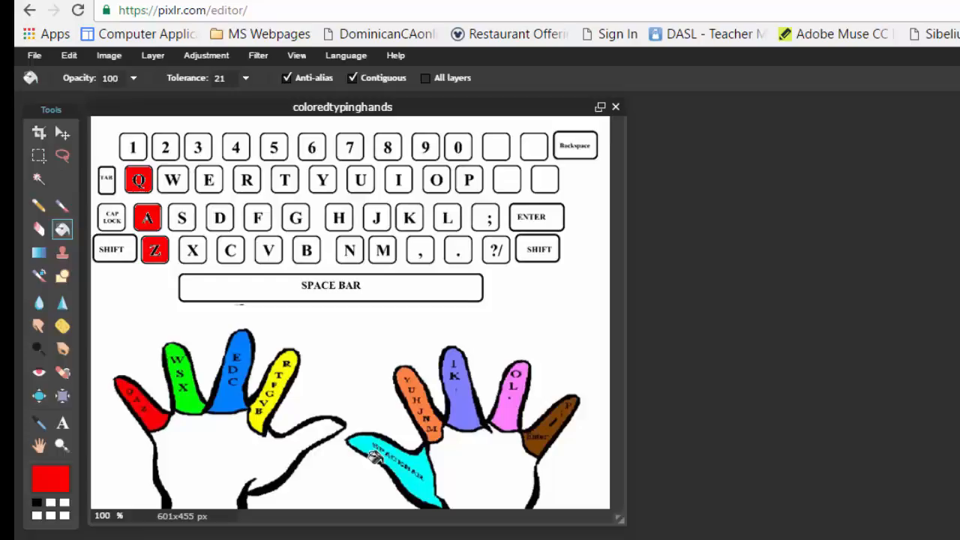
- Sample the cyan thumb colour for filling the space bar
{"action": "left_click", "coordinate": [36, 423]}
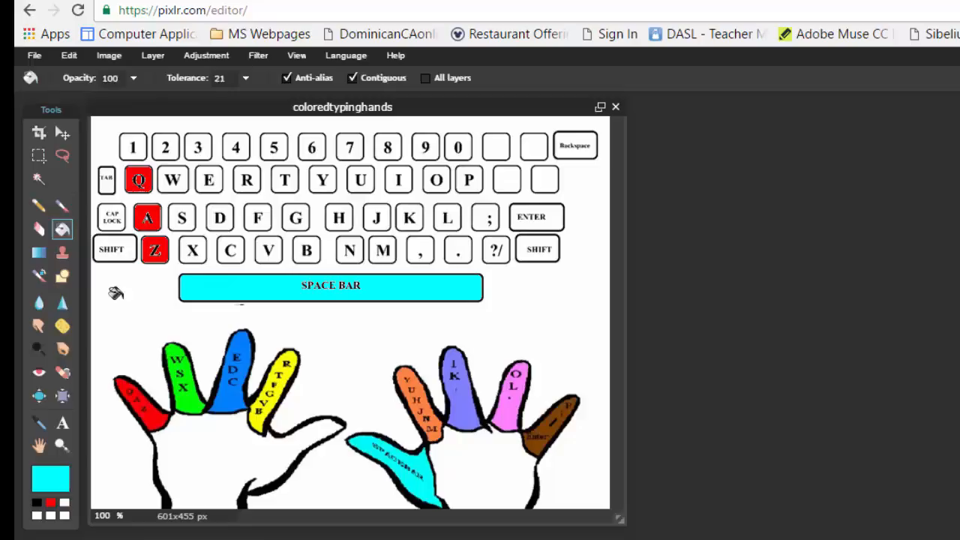
{"action": "mouse_move", "coordinate": [522, 247]}
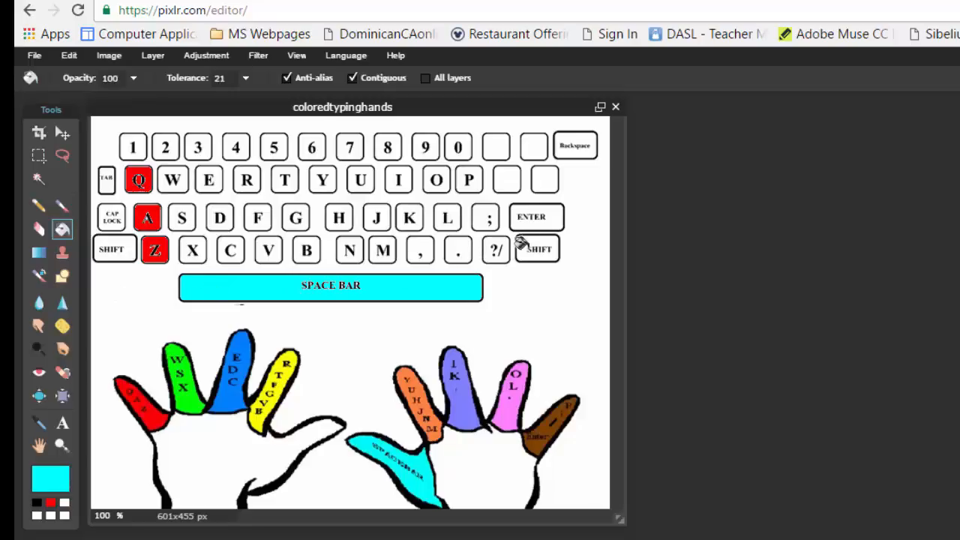
{"action": "mouse_move", "coordinate": [574, 134]}
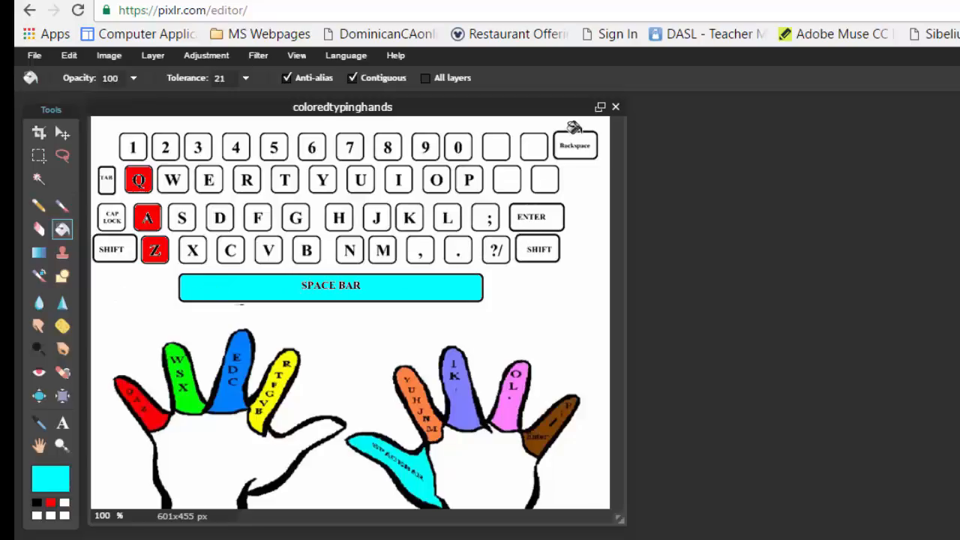
{"action": "mouse_move", "coordinate": [542, 223]}
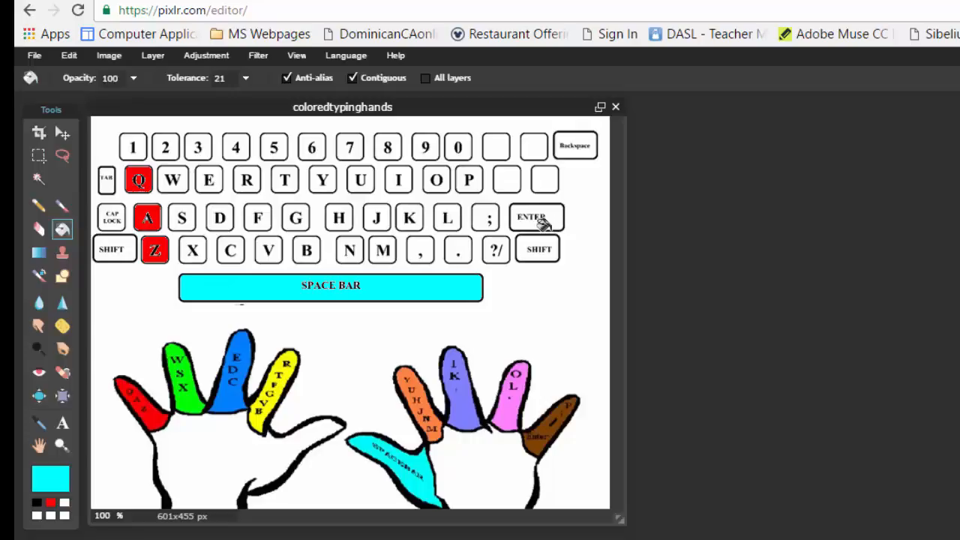
{"action": "mouse_move", "coordinate": [549, 418]}
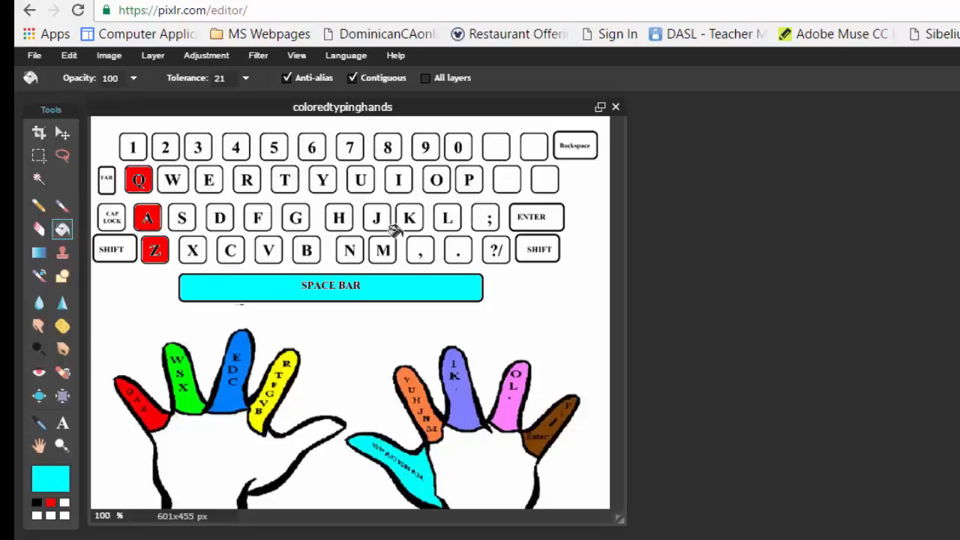
{"action": "mouse_move", "coordinate": [363, 148]}
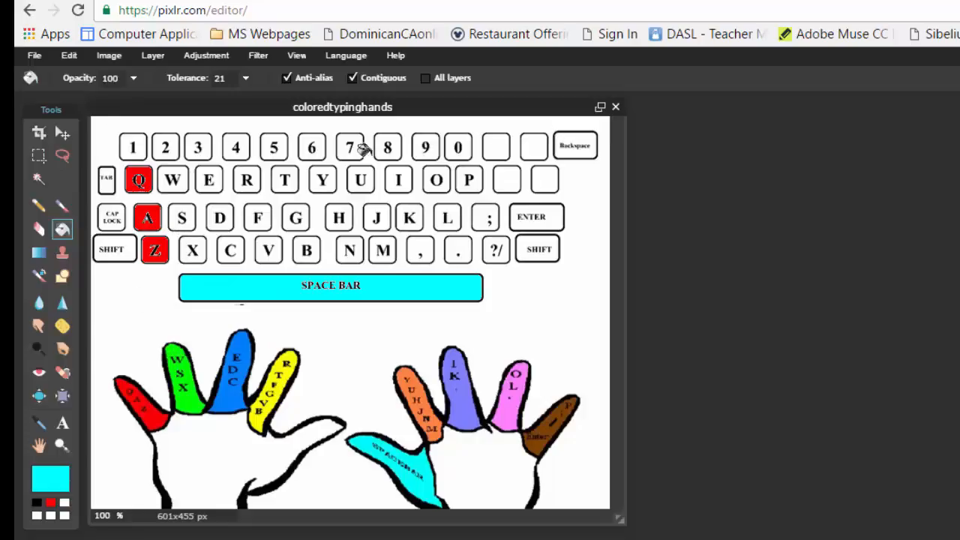
{"action": "mouse_move", "coordinate": [144, 252]}
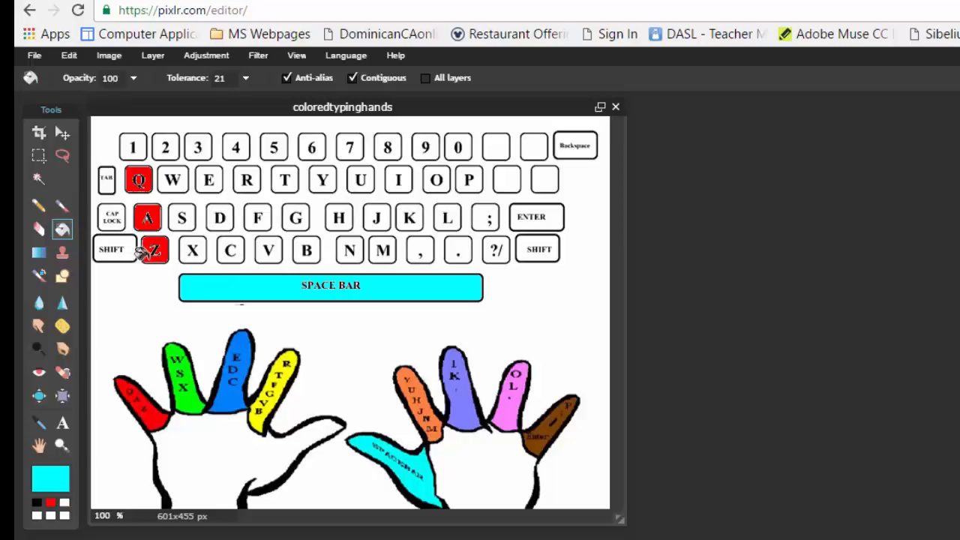
- Save the image to the Desktop as JPEG coloredtypinghandsMsEd.jpg
{"action": "left_click", "coordinate": [31, 56]}
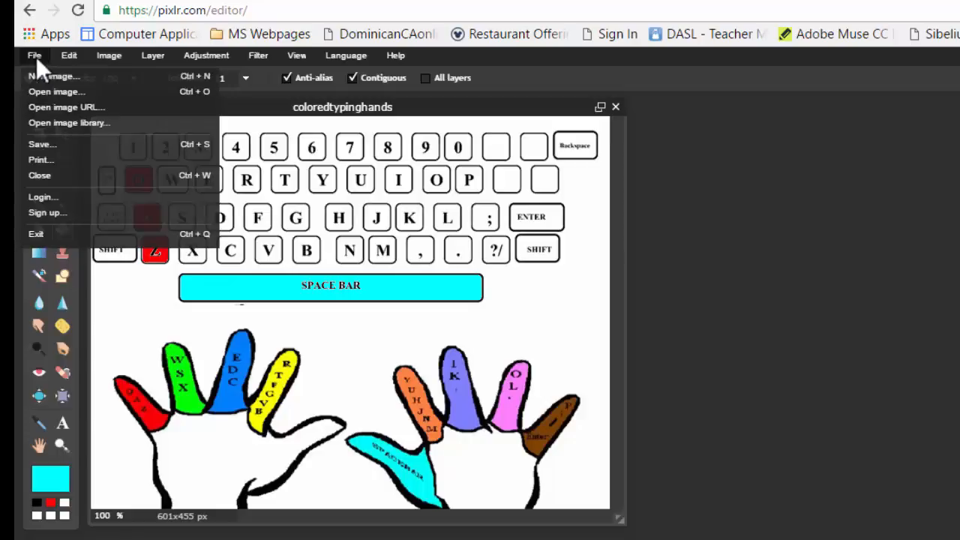
{"action": "mouse_move", "coordinate": [54, 147]}
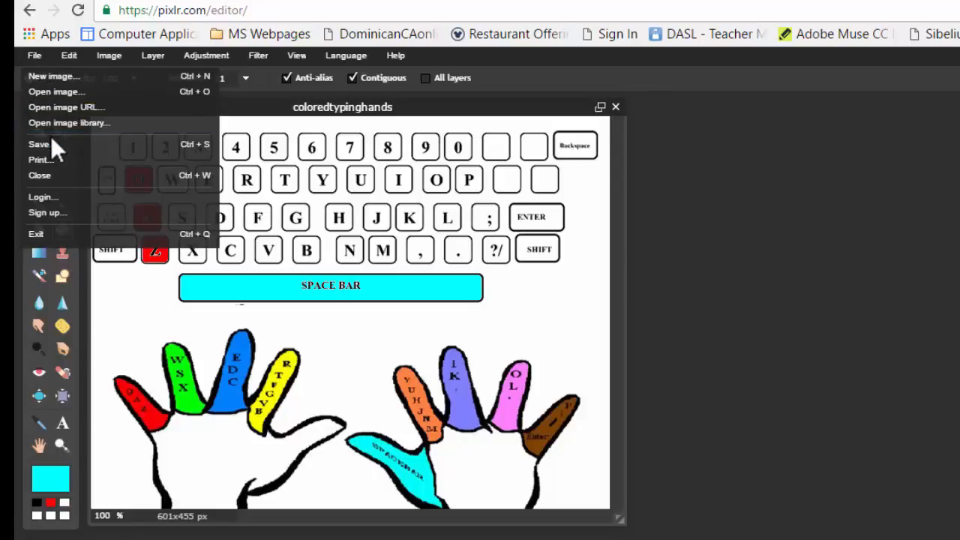
{"action": "left_click", "coordinate": [36, 144]}
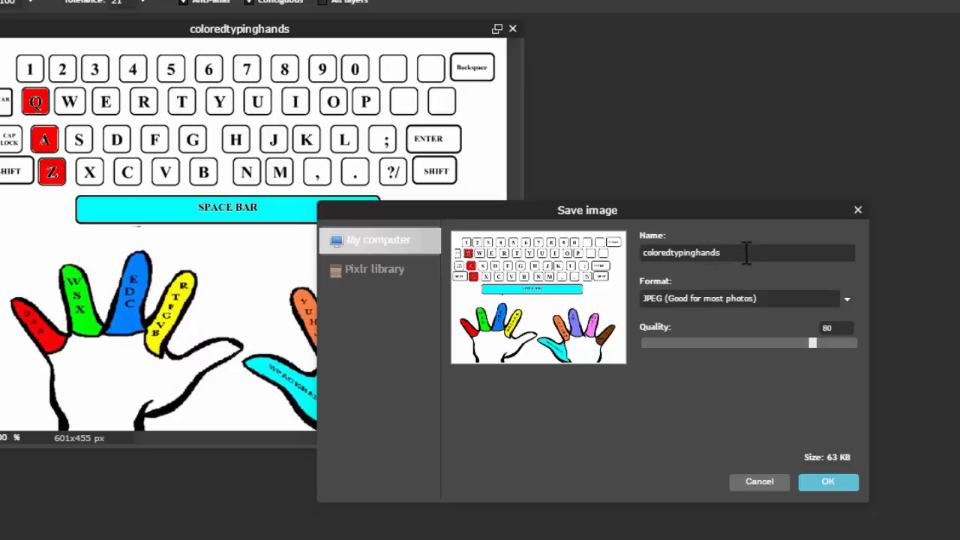
{"action": "type", "text": "MsEd"}
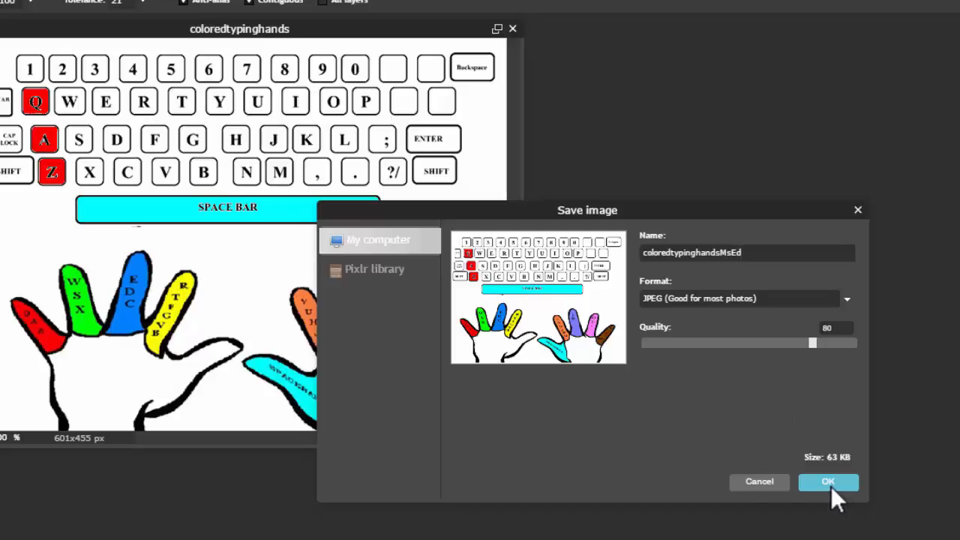
{"action": "left_click", "coordinate": [829, 483]}
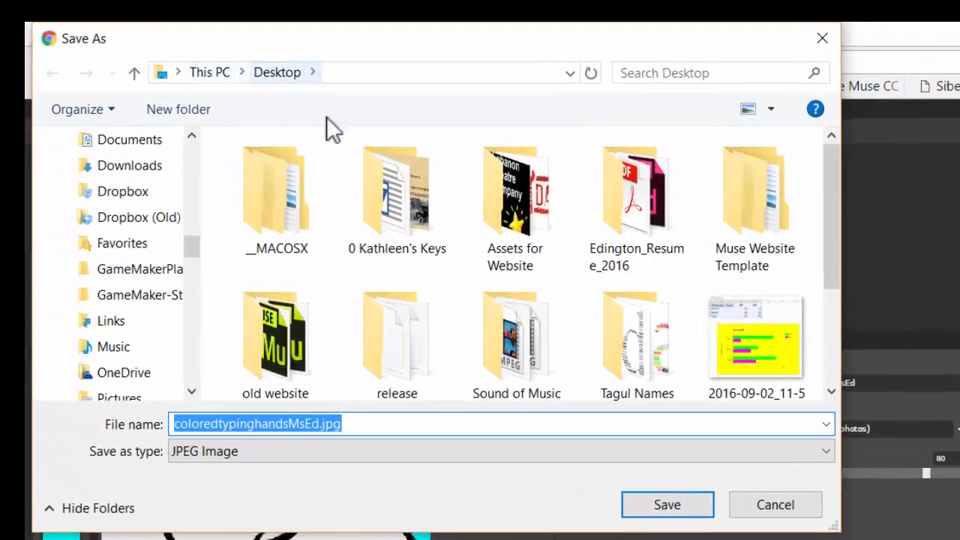
{"action": "mouse_move", "coordinate": [668, 505]}
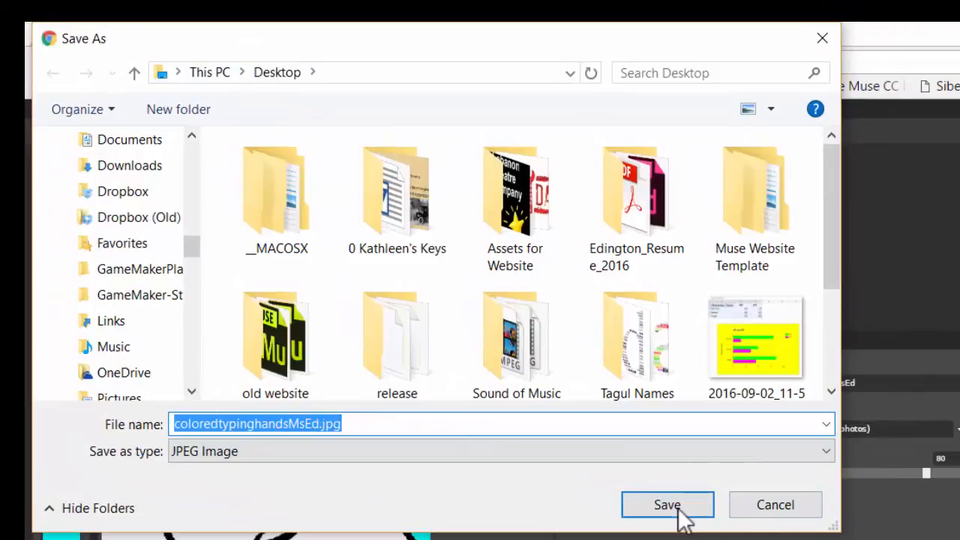
{"action": "left_click", "coordinate": [666, 504]}
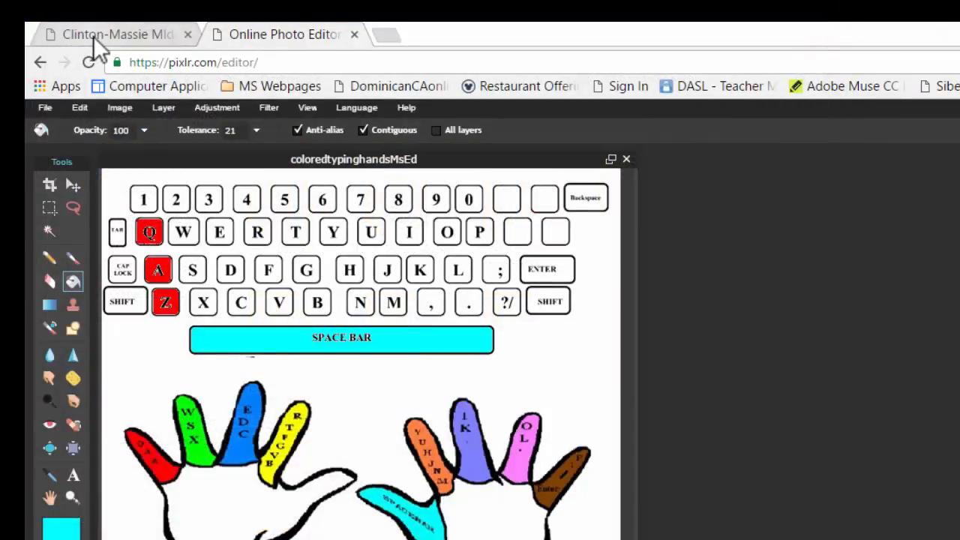
- From the class page's Welcome to pixlr entry, open the padlet.com turn-in link
{"action": "left_click", "coordinate": [113, 33]}
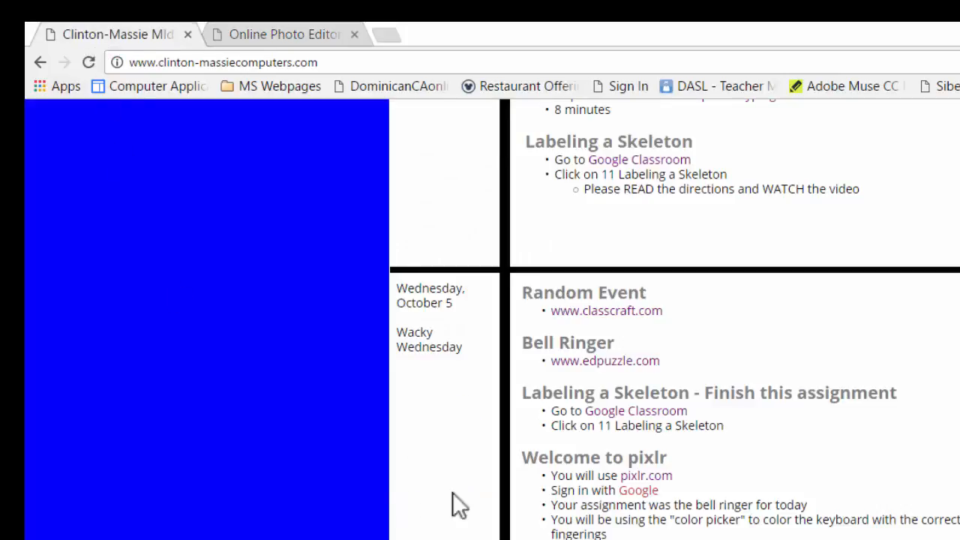
{"action": "scroll", "scroll_direction": "down", "scroll_amount": 3}
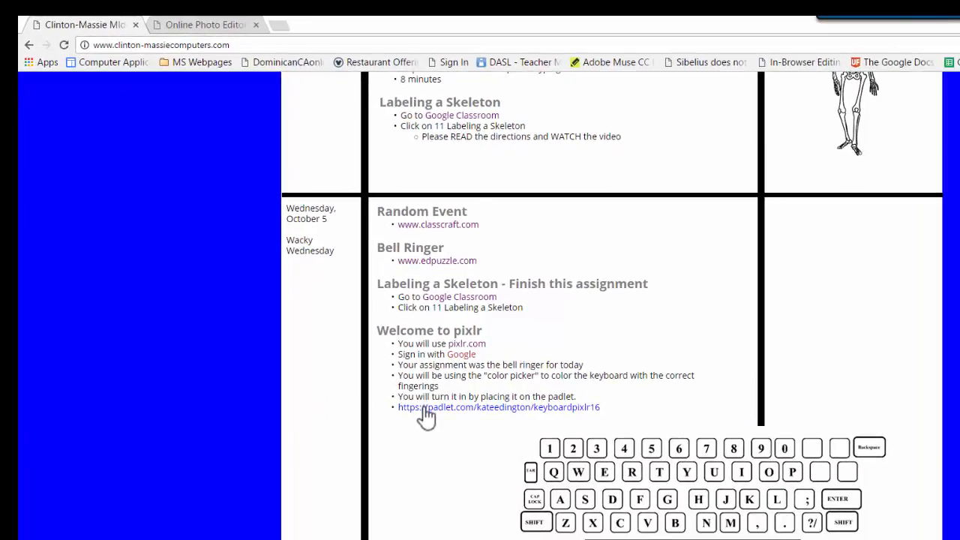
{"action": "left_click", "coordinate": [501, 408]}
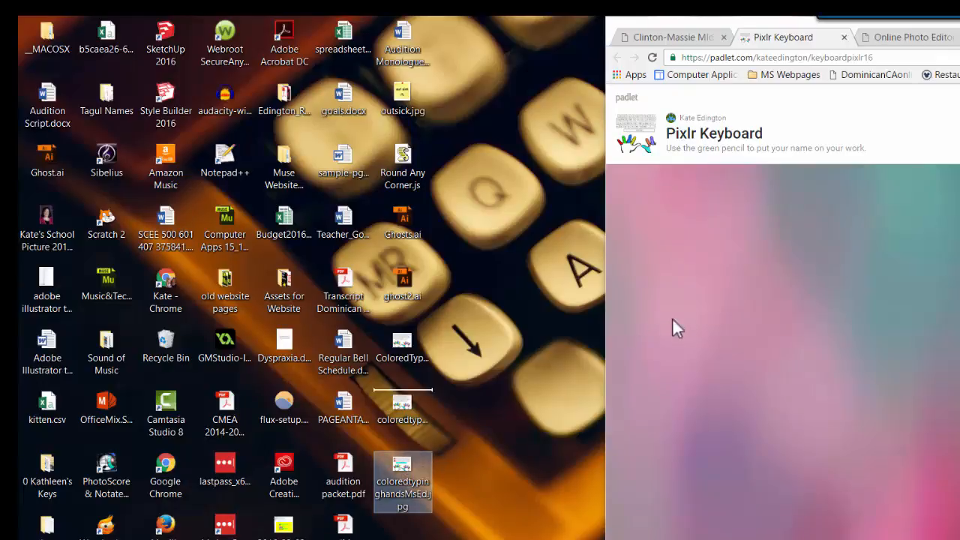
{"action": "mouse_move", "coordinate": [744, 273]}
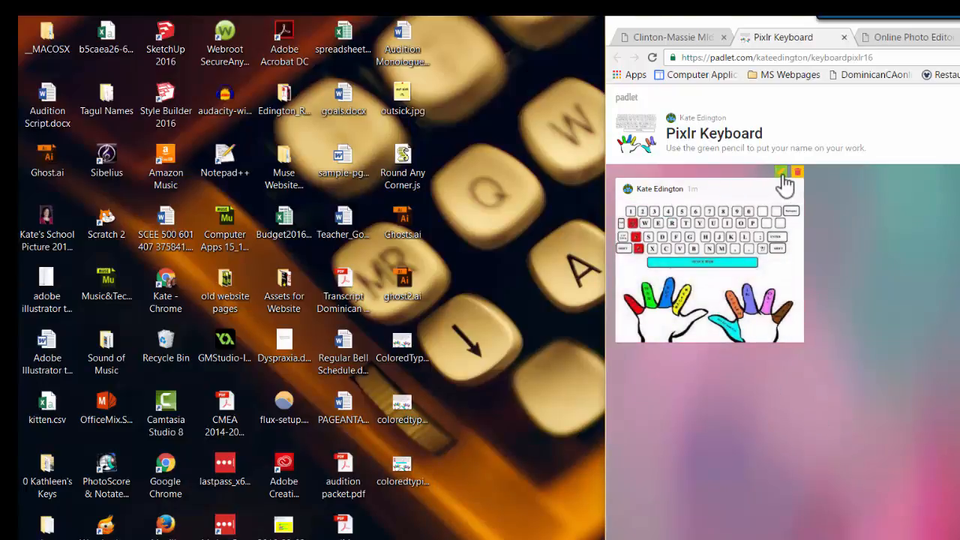
- Begin the Padlet post's title by entering 'Kat'
{"action": "left_click", "coordinate": [781, 173]}
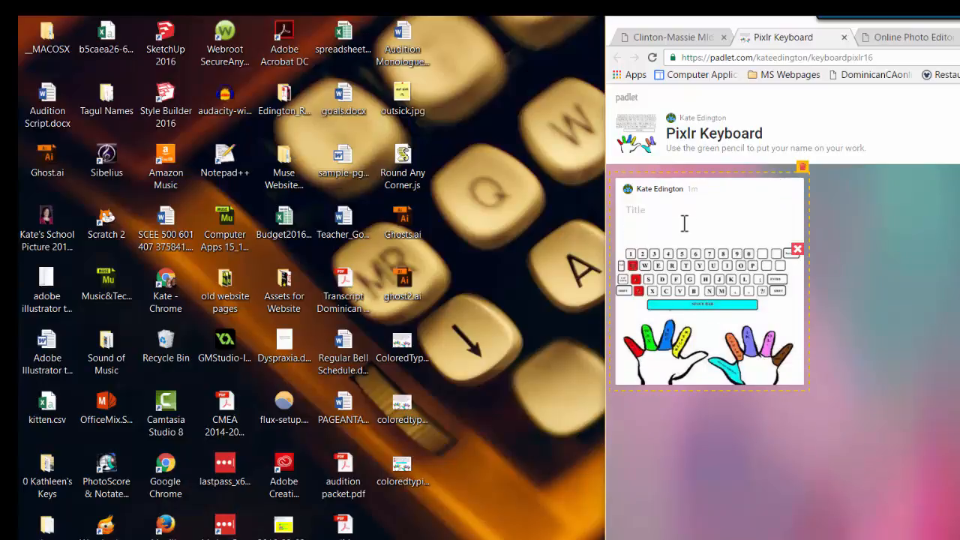
{"action": "type", "text": "Kat"}
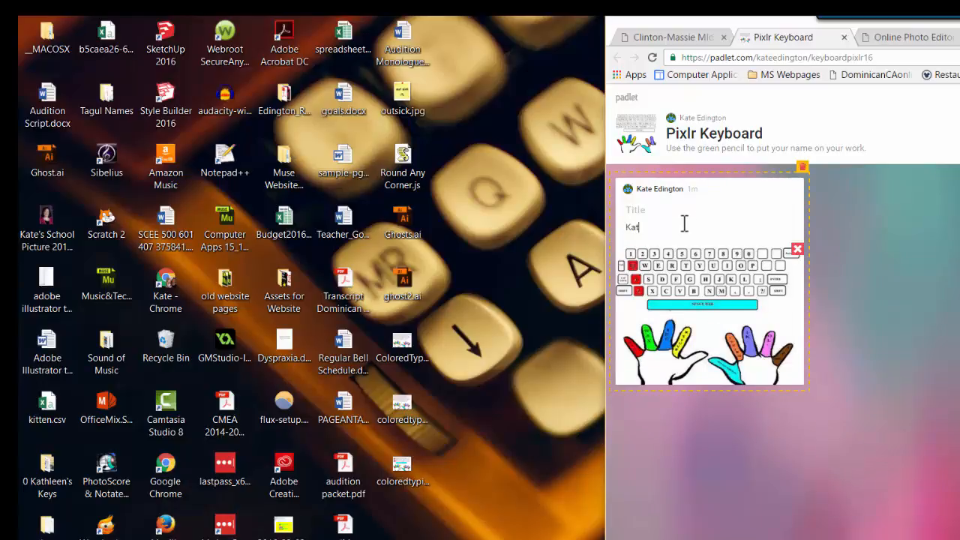